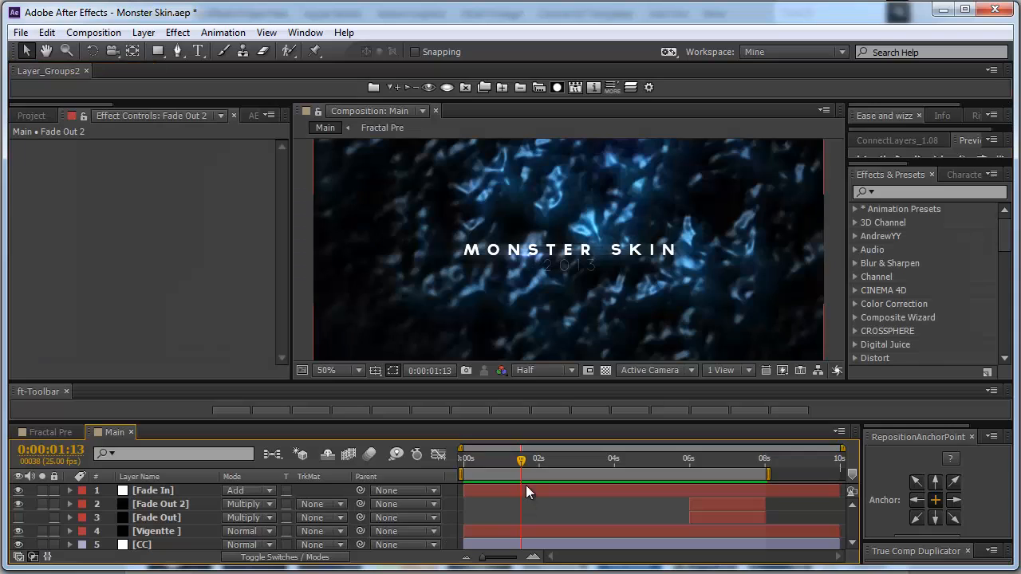
pyautogui.moveTo(612, 463)
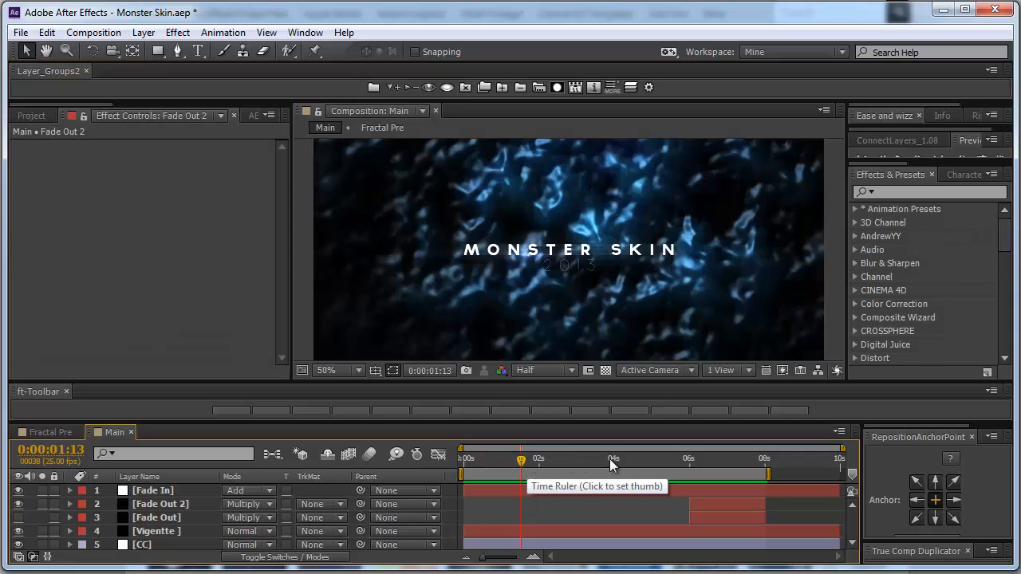
pyautogui.moveTo(638, 466)
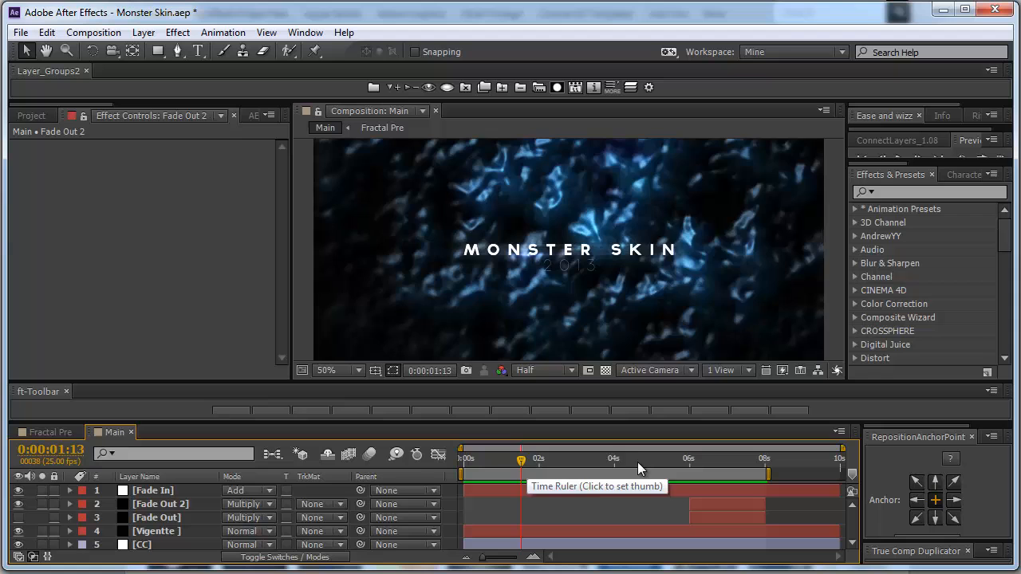
# Scrub through the title's fade-out in the Main timeline and select the Fractal Pre layer.
pyautogui.click(727, 460)
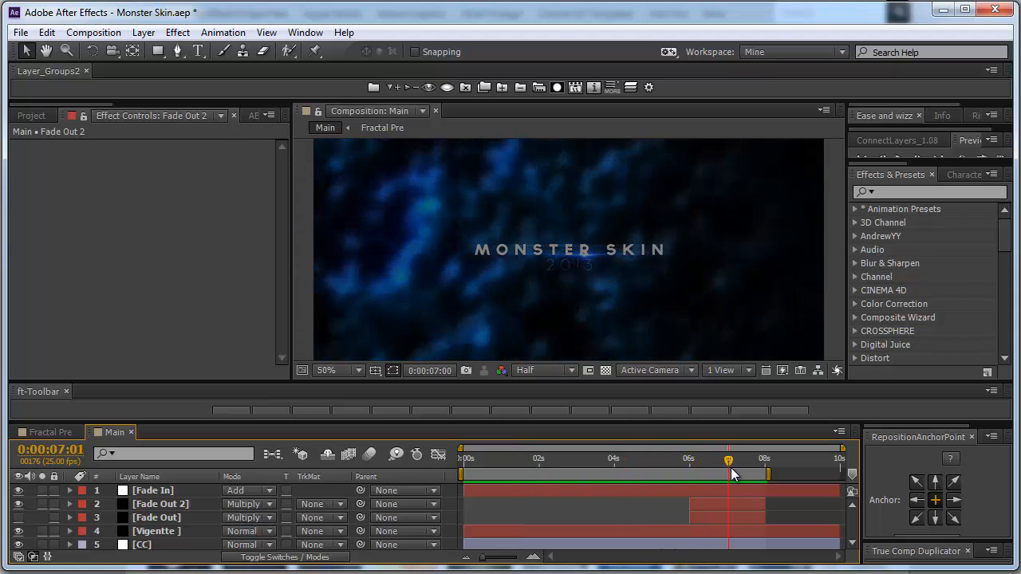
pyautogui.moveTo(728, 460); pyautogui.dragTo(714, 459)
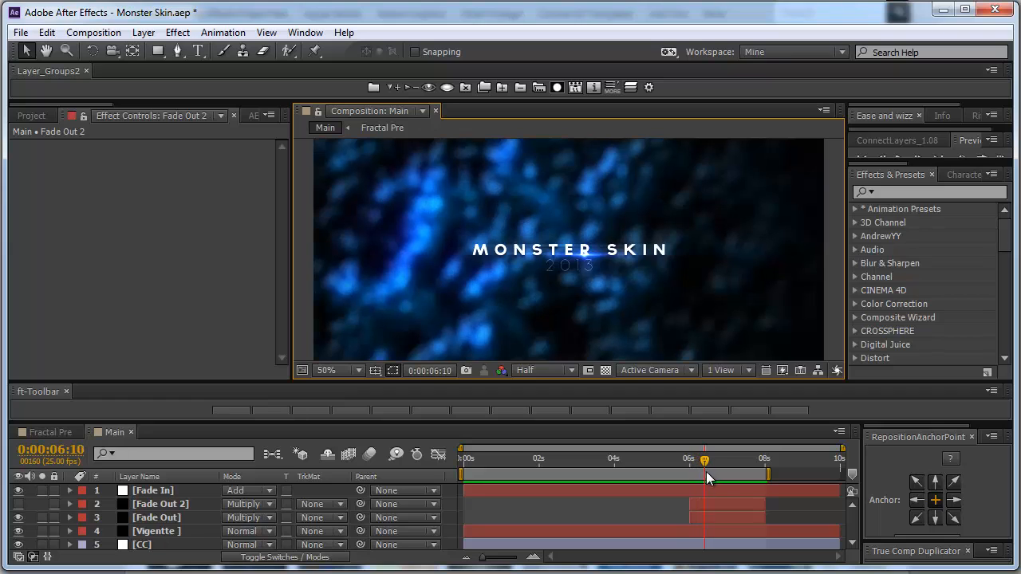
pyautogui.moveTo(705, 472); pyautogui.dragTo(737, 472)
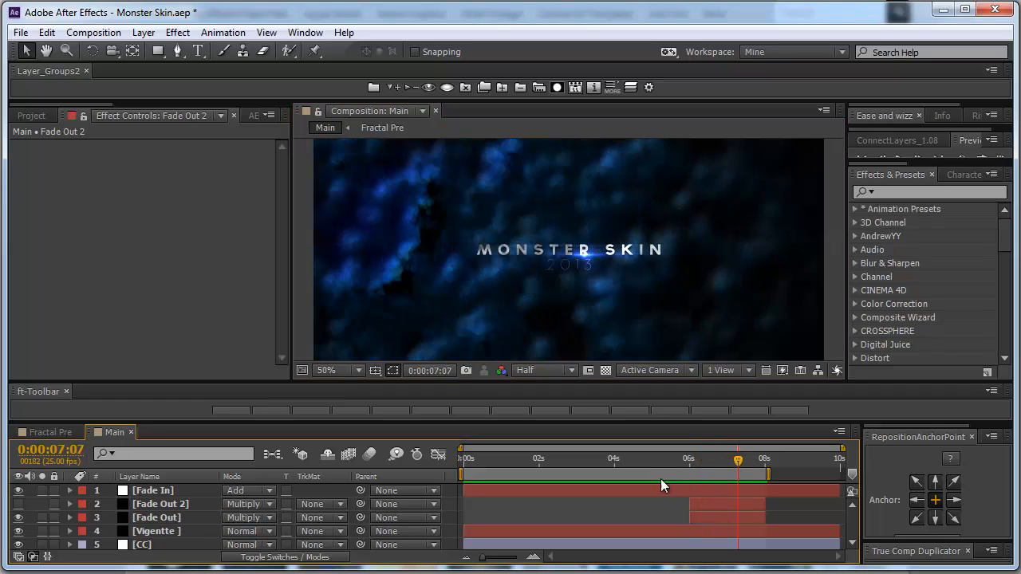
pyautogui.moveTo(460, 236)
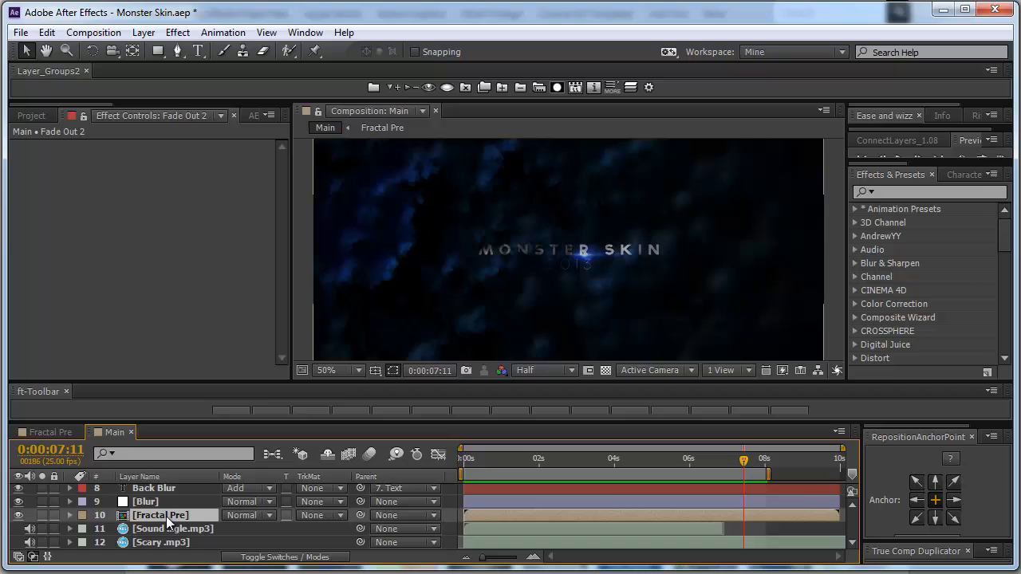
pyautogui.click(160, 514)
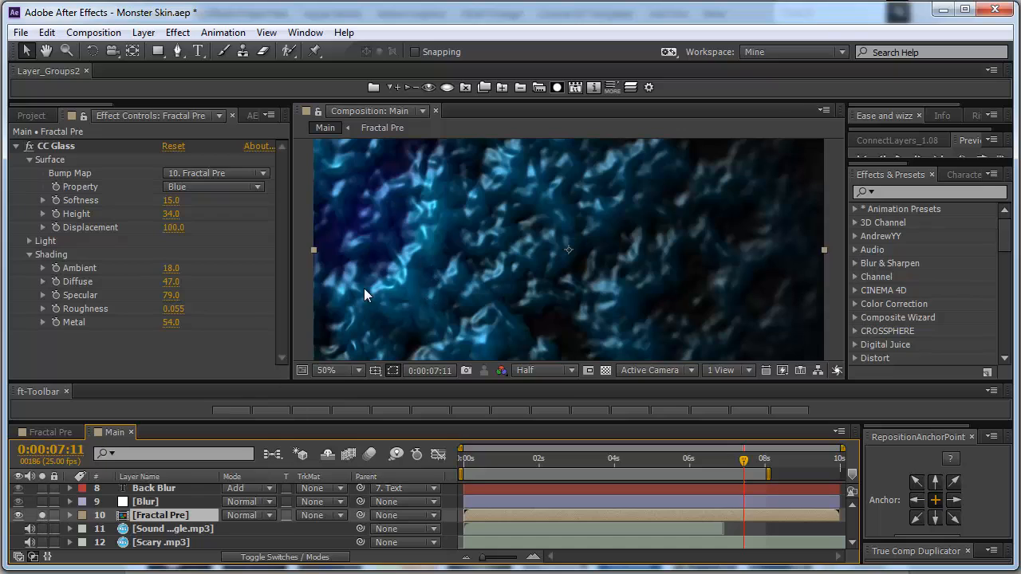
pyautogui.moveTo(80, 153)
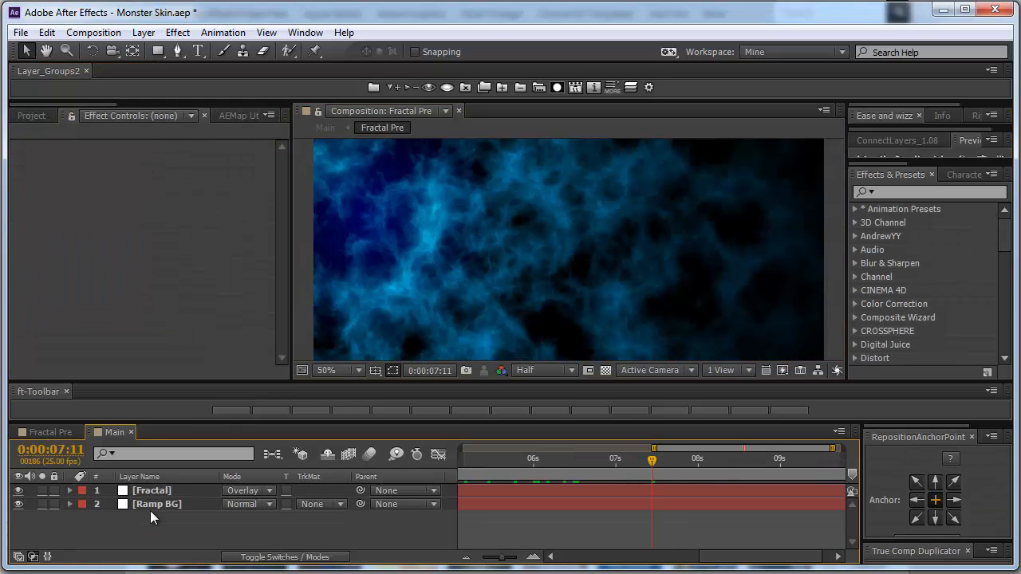
# Inspect Ramp BG alone by toggling the Fractal layer's visibility, then return to Main.
pyautogui.click(45, 431)
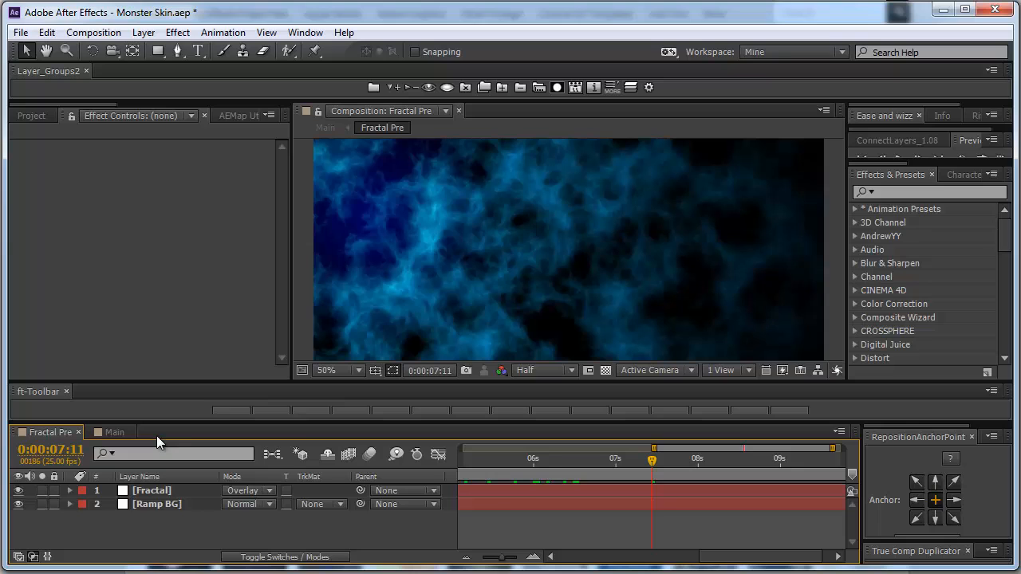
pyautogui.click(354, 370)
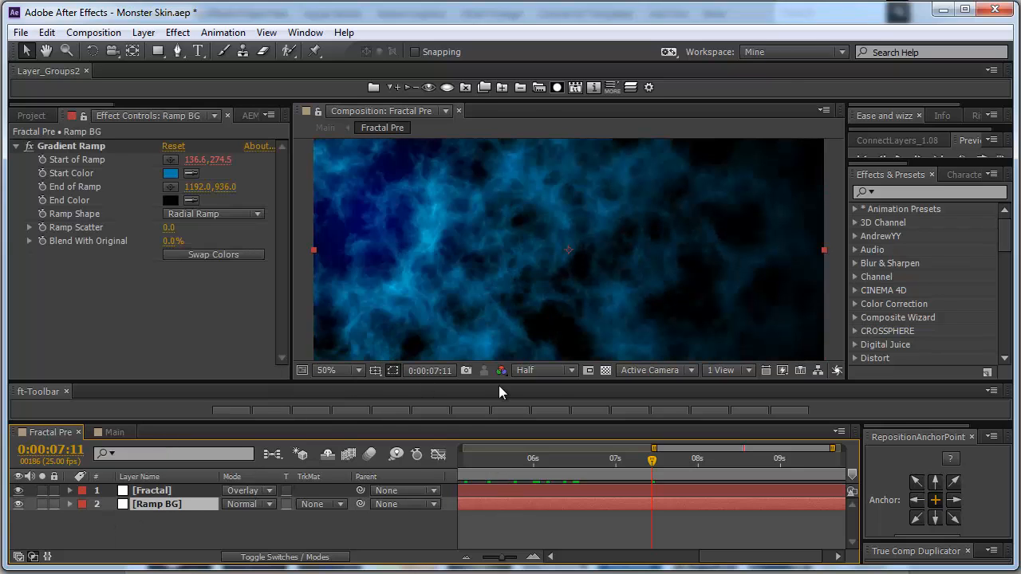
pyautogui.click(19, 492)
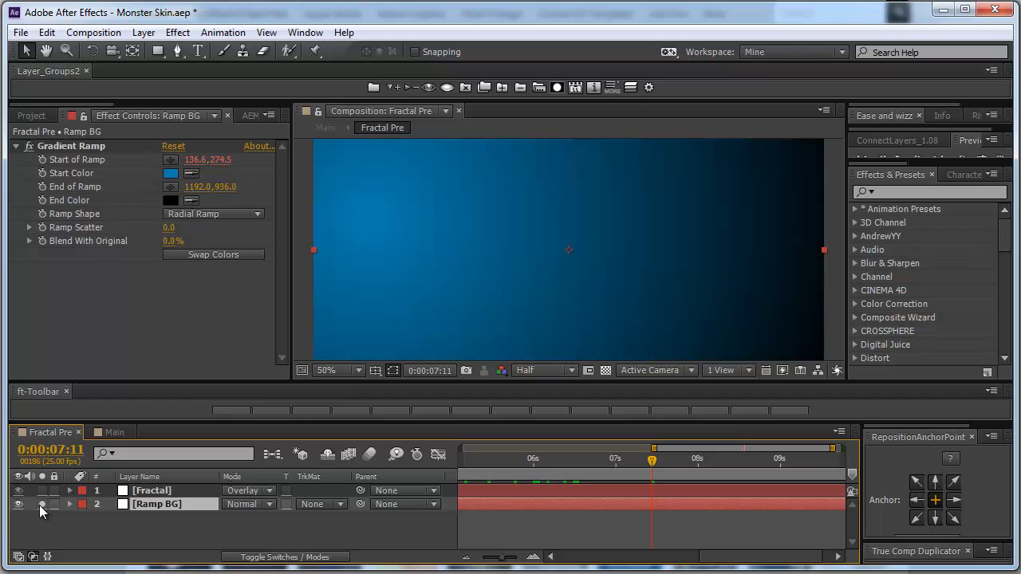
pyautogui.click(151, 491)
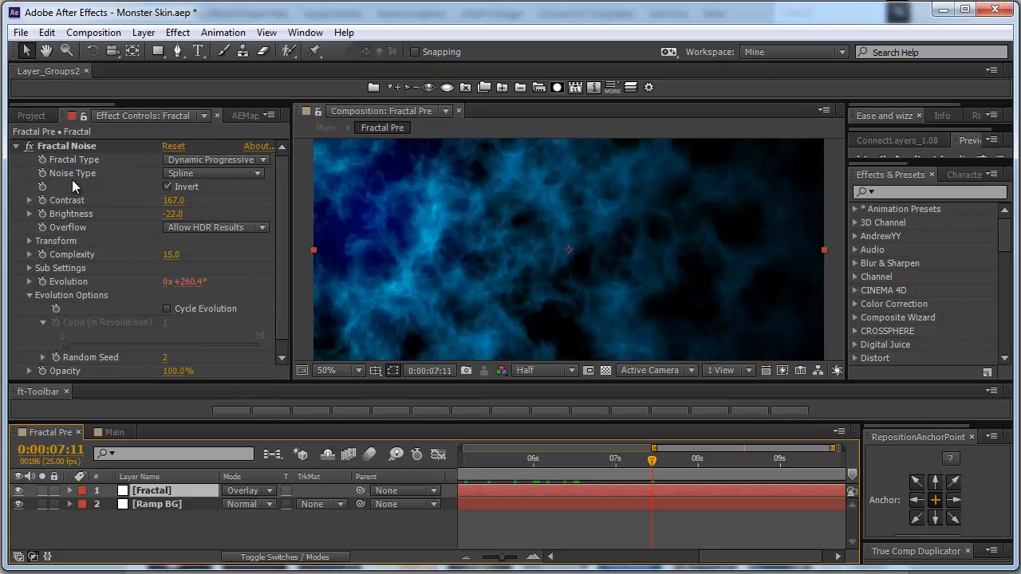
pyautogui.moveTo(243, 263)
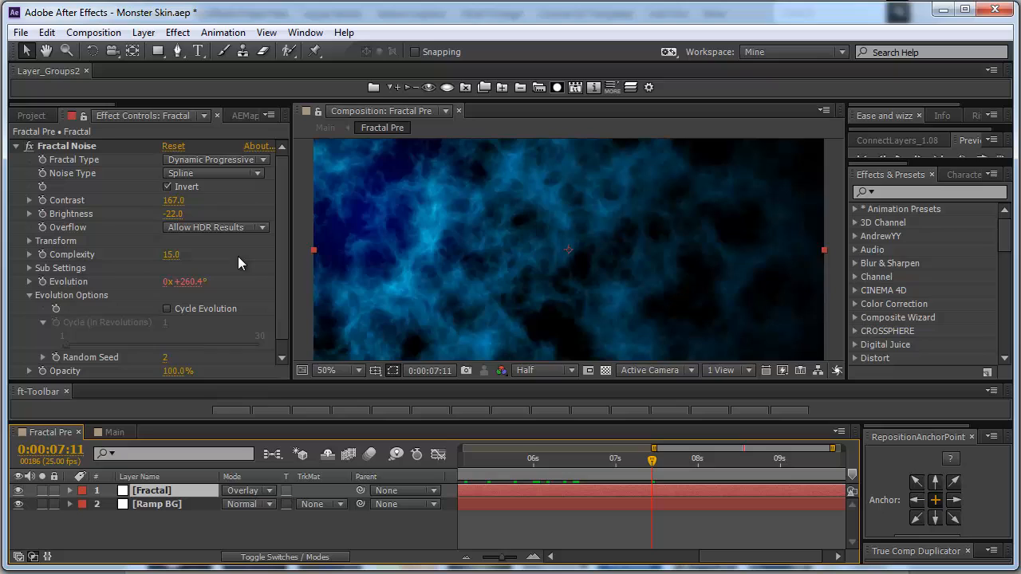
pyautogui.moveTo(236, 252)
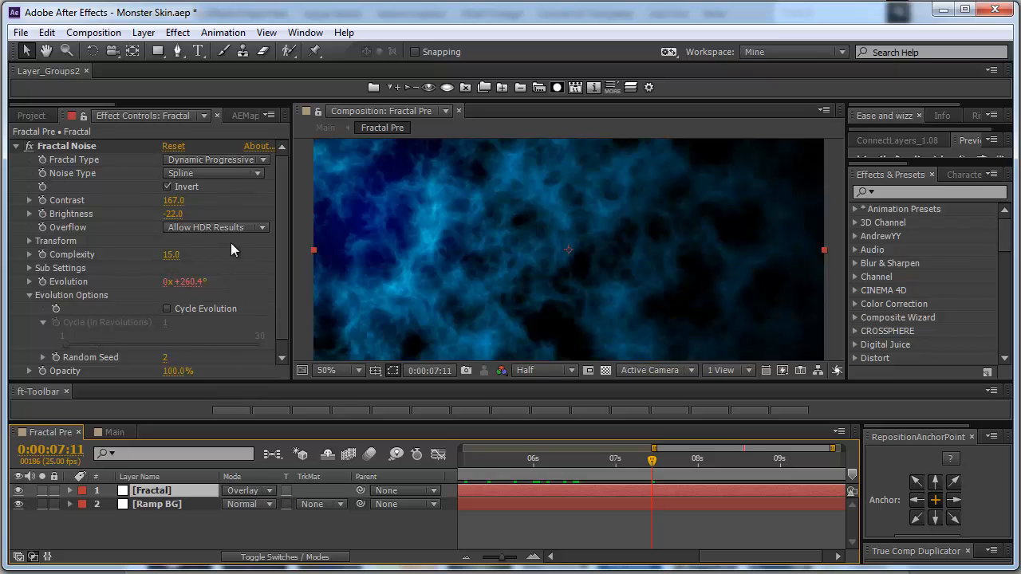
pyautogui.moveTo(194, 399)
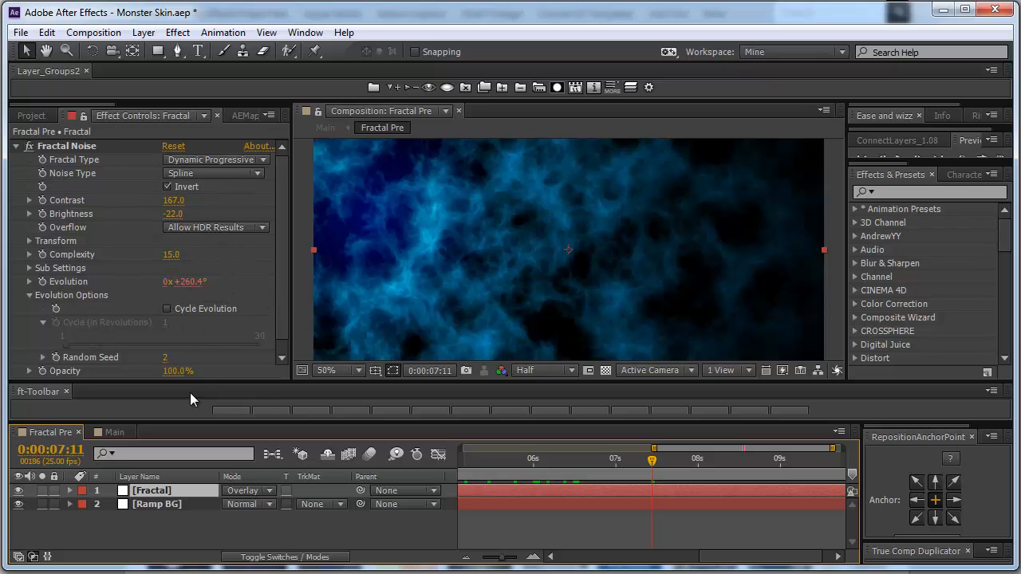
pyautogui.click(115, 431)
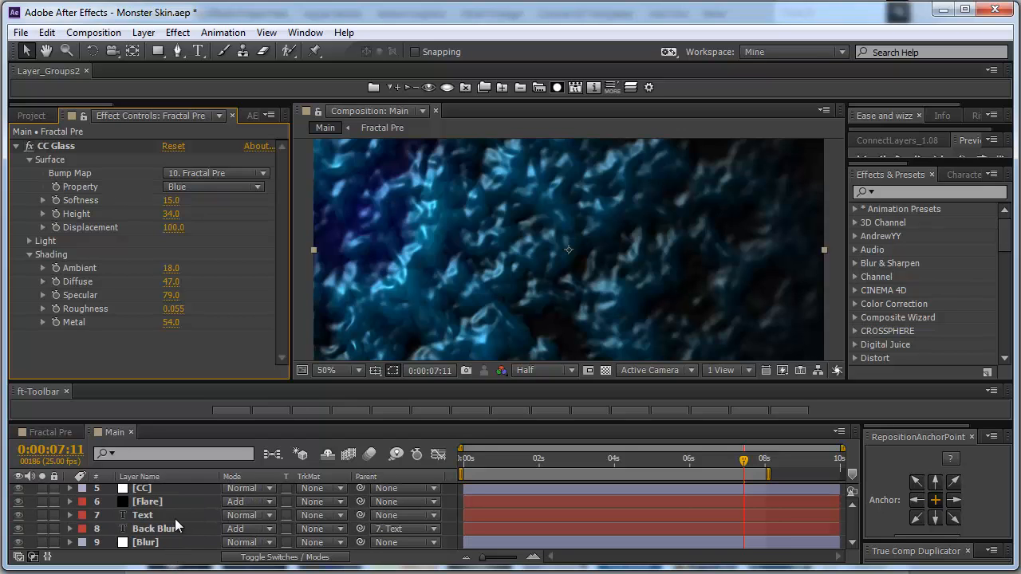
# Set Fade Out's Gradient Wipe to use 10. Fractal Pre, Stretch Gradient to Fit.
pyautogui.click(159, 504)
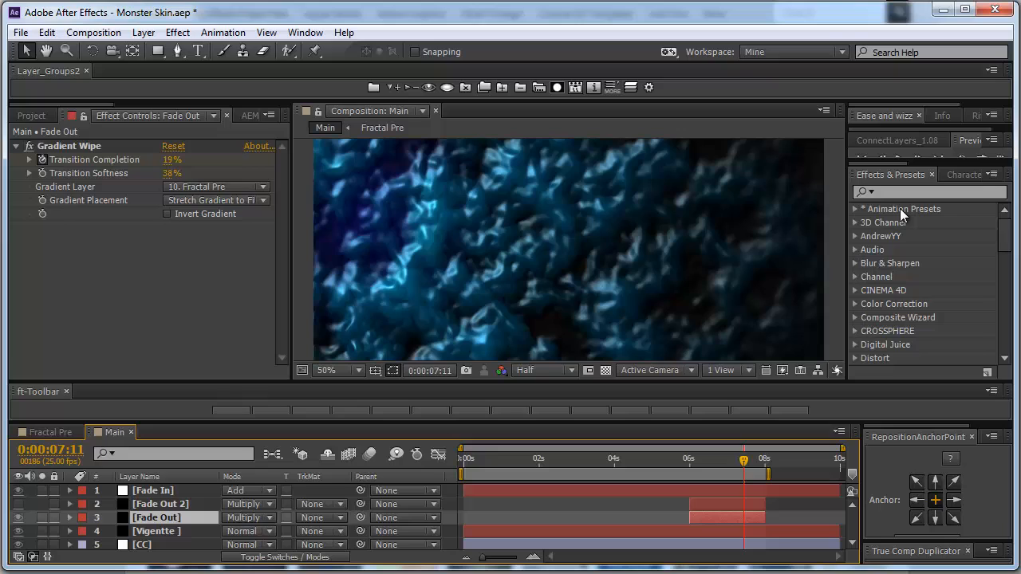
pyautogui.moveTo(778, 249)
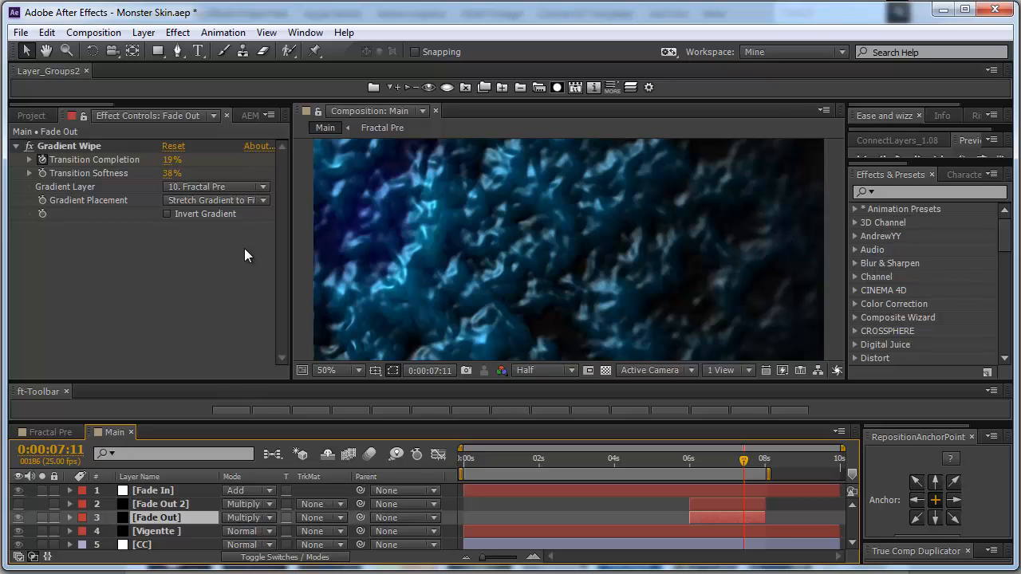
pyautogui.click(215, 185)
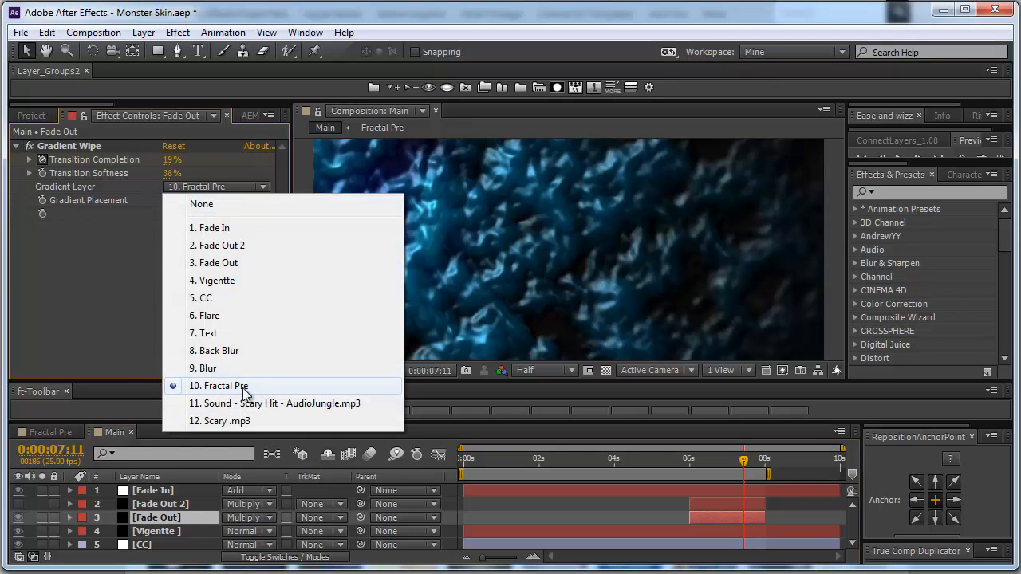
pyautogui.click(216, 386)
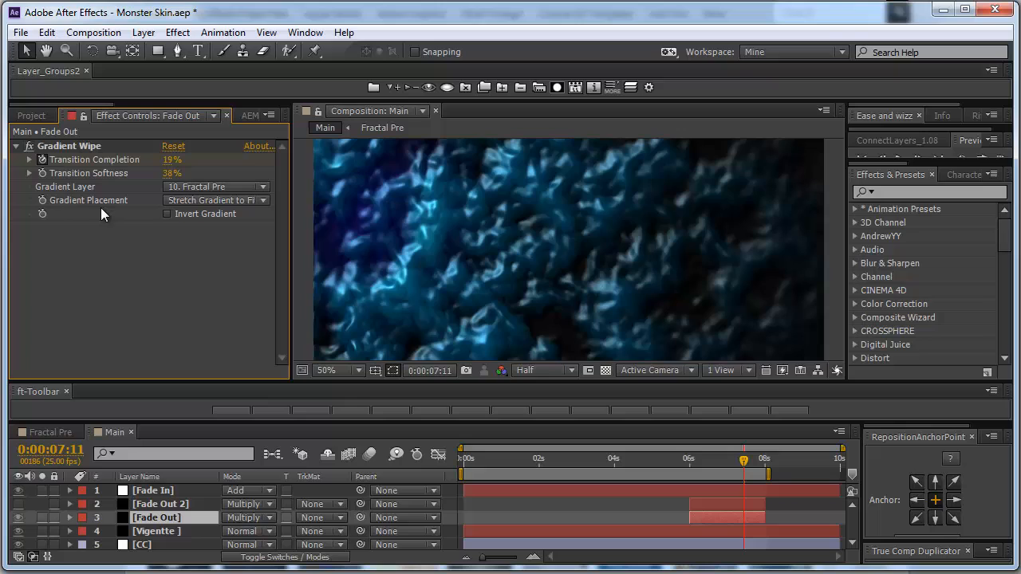
pyautogui.click(215, 201)
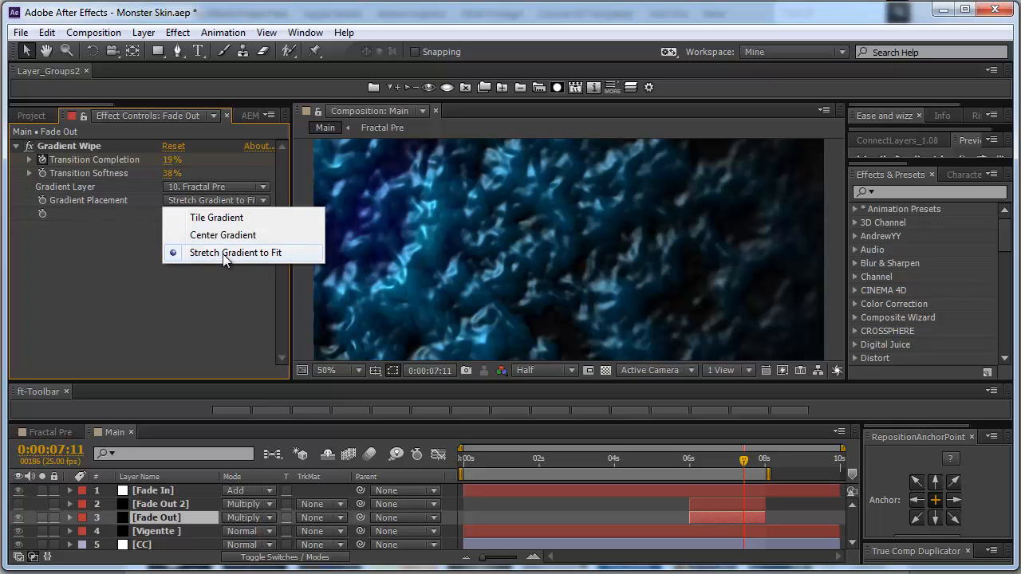
pyautogui.moveTo(246, 265)
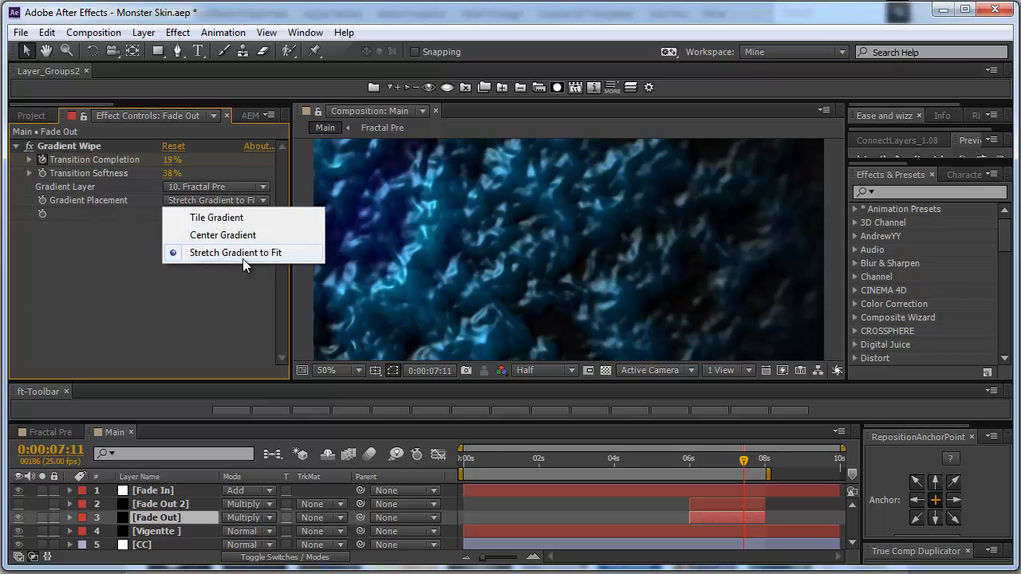
pyautogui.click(237, 252)
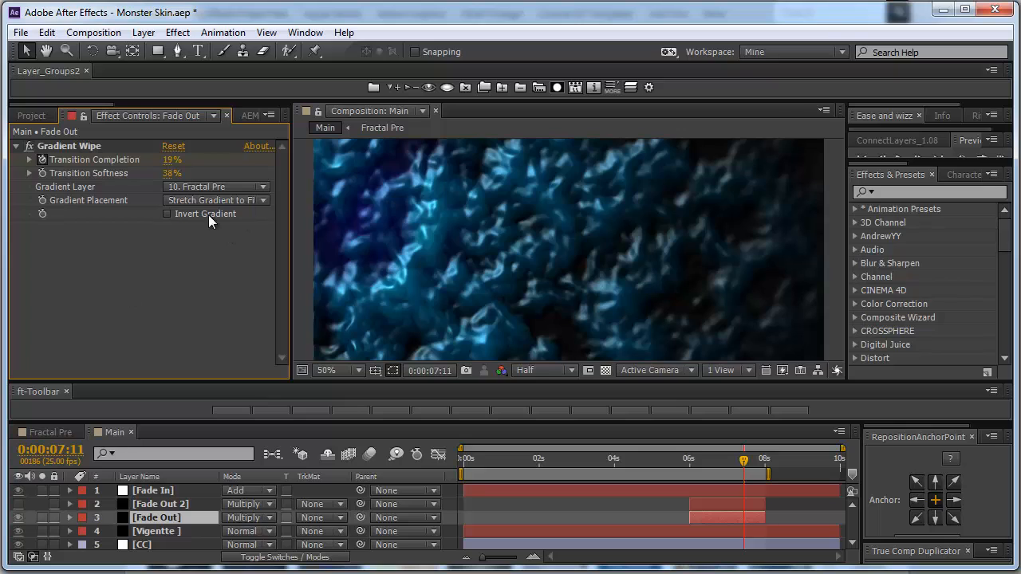
pyautogui.moveTo(104, 184)
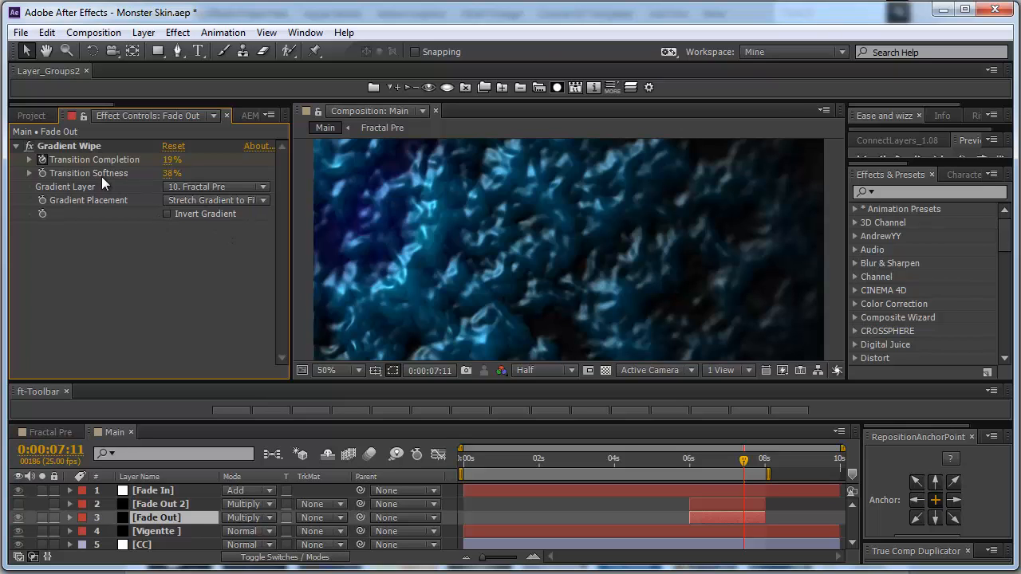
pyautogui.moveTo(184, 187)
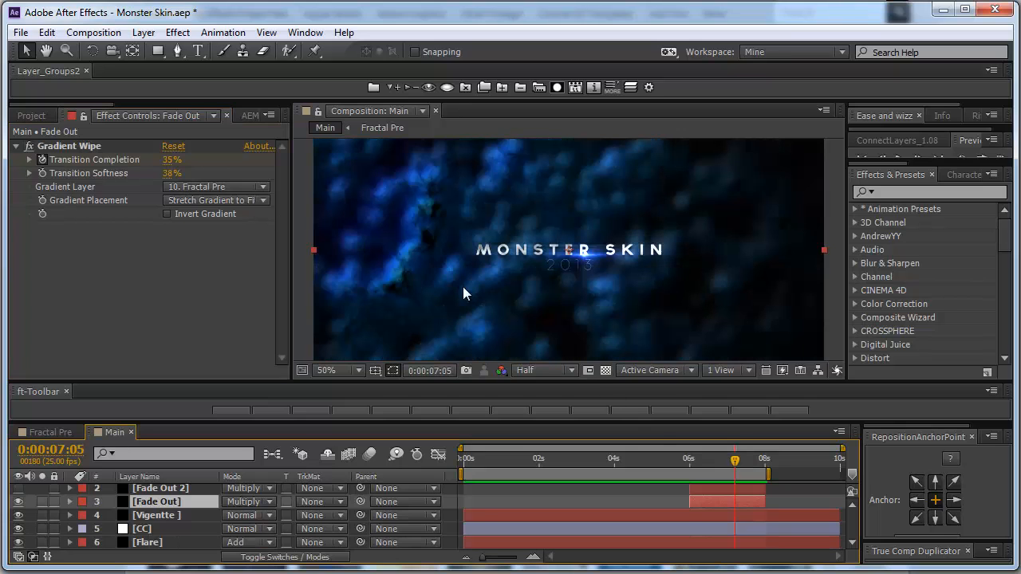
pyautogui.doubleClick(172, 172)
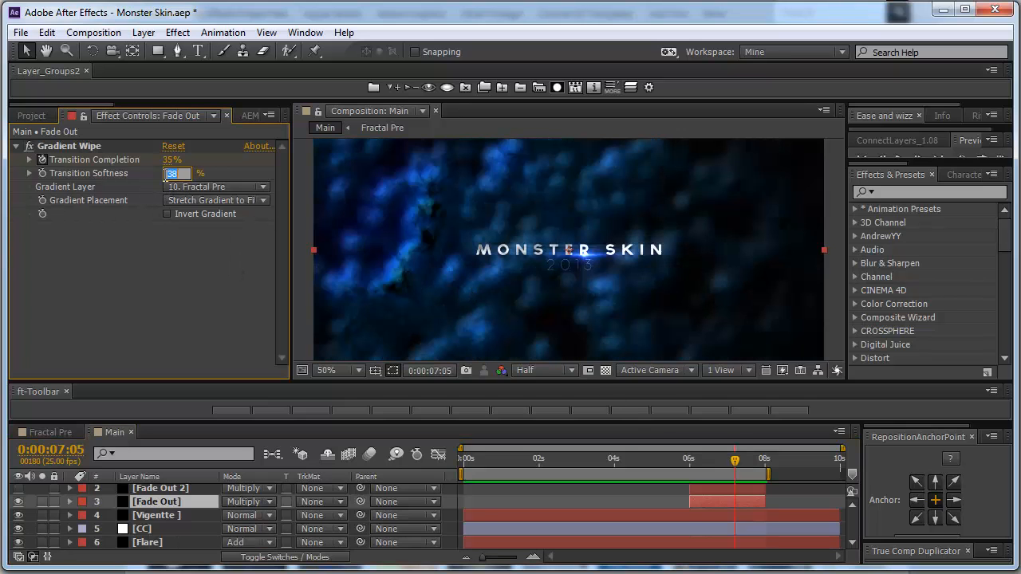
pyautogui.write('0%')
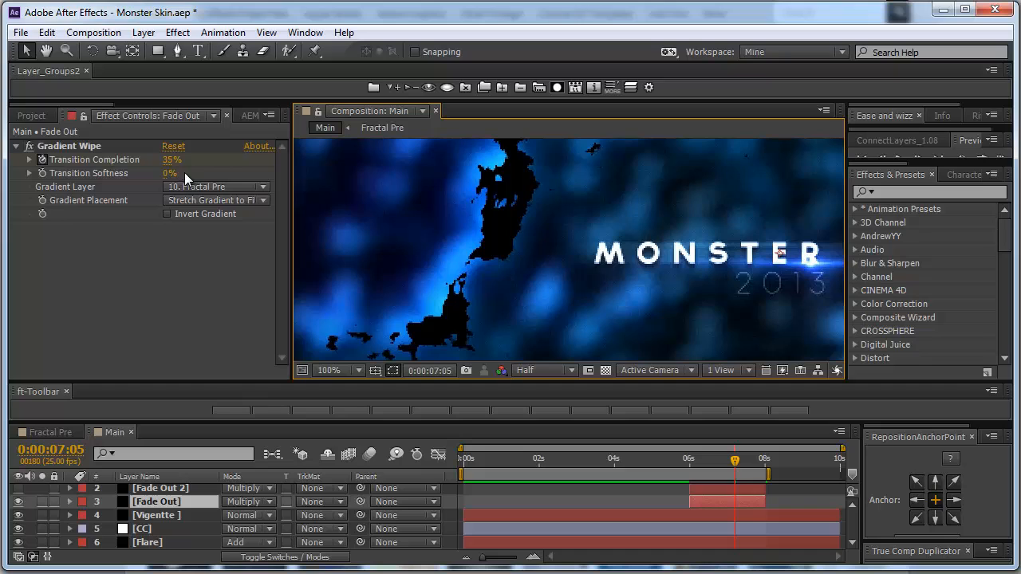
pyautogui.click(176, 172)
pyautogui.write('38')
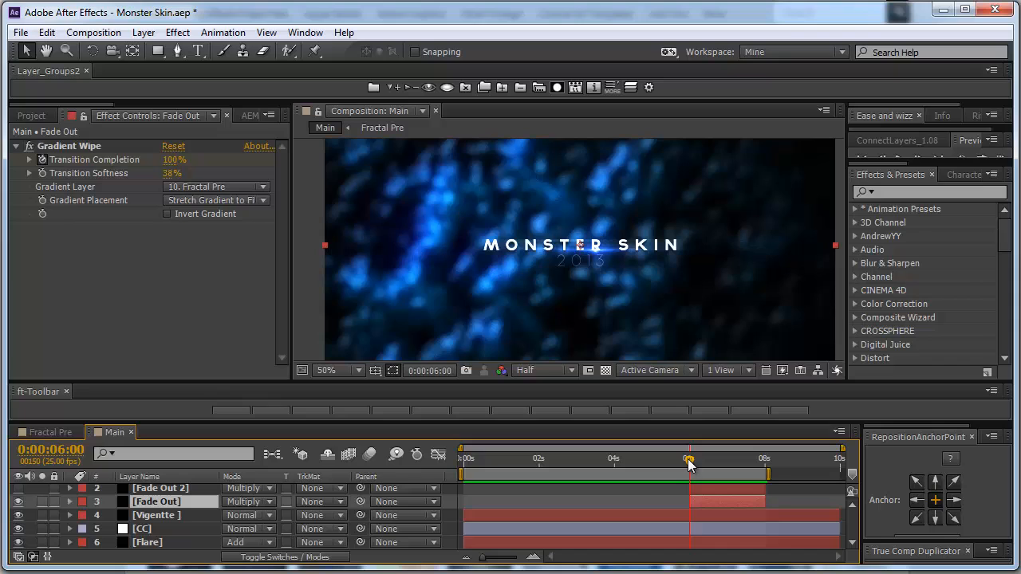
# Move to the black final frame and search Effects & Presets for "fract".
pyautogui.moveTo(688, 469); pyautogui.dragTo(762, 469)
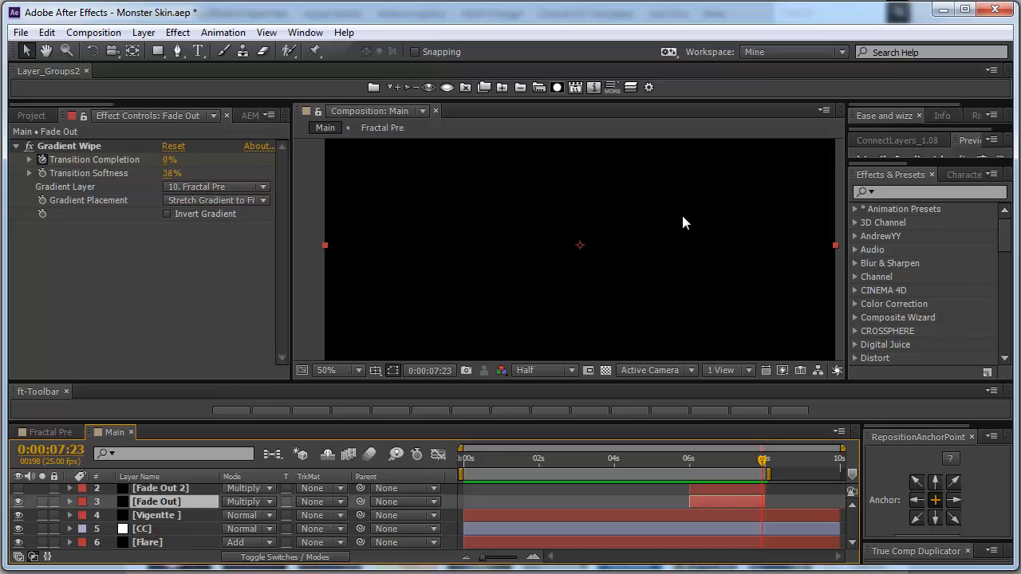
pyautogui.write('fract')
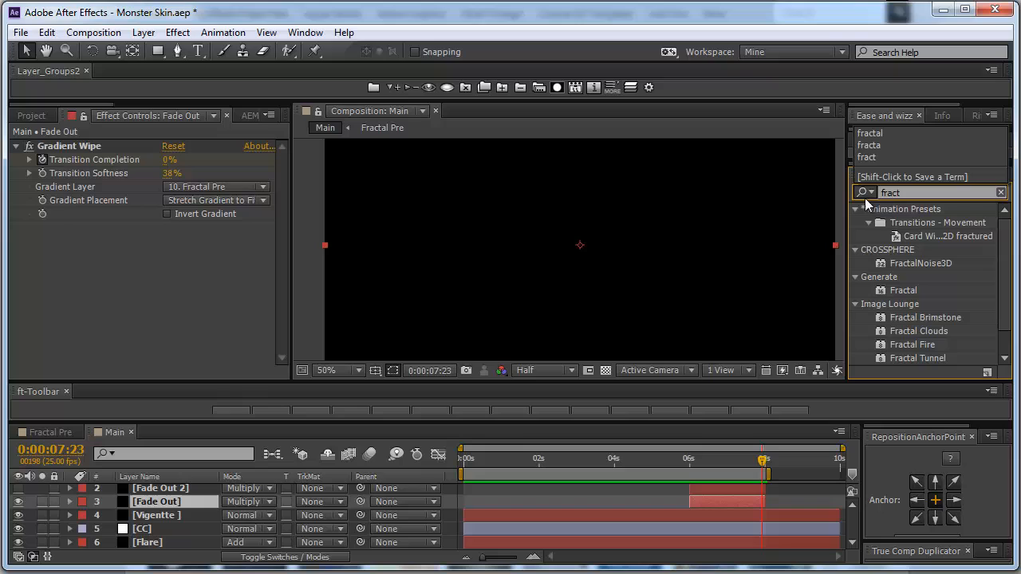